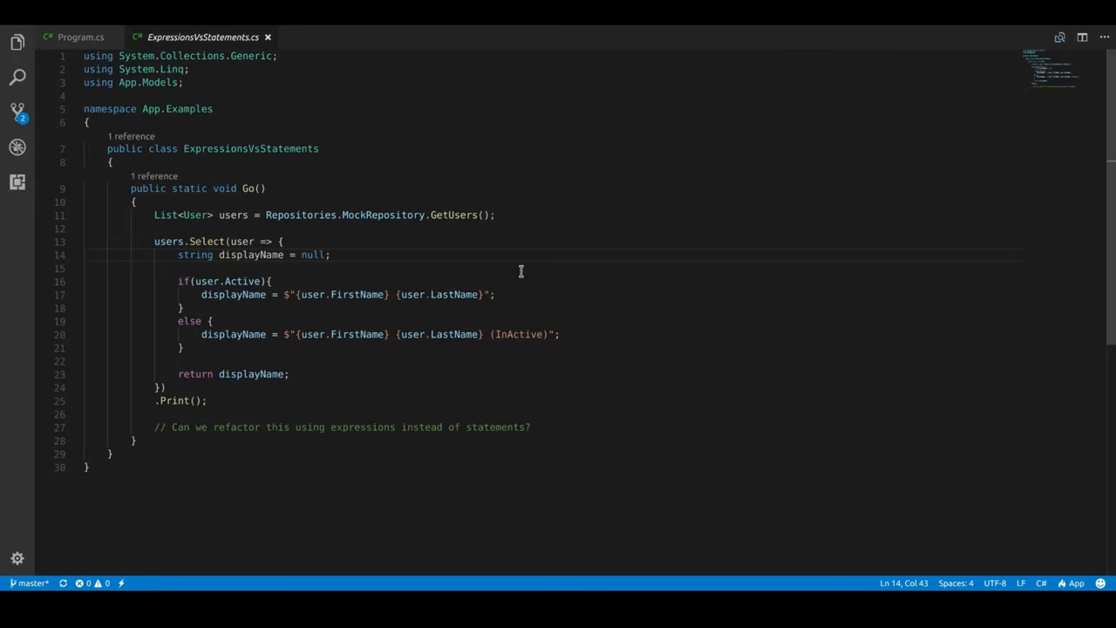
Step: Duplicate the users.Select(...).Print() block below and delete the copied lambda's if/else body
{"action": "left_click", "coordinate": [331, 255]}
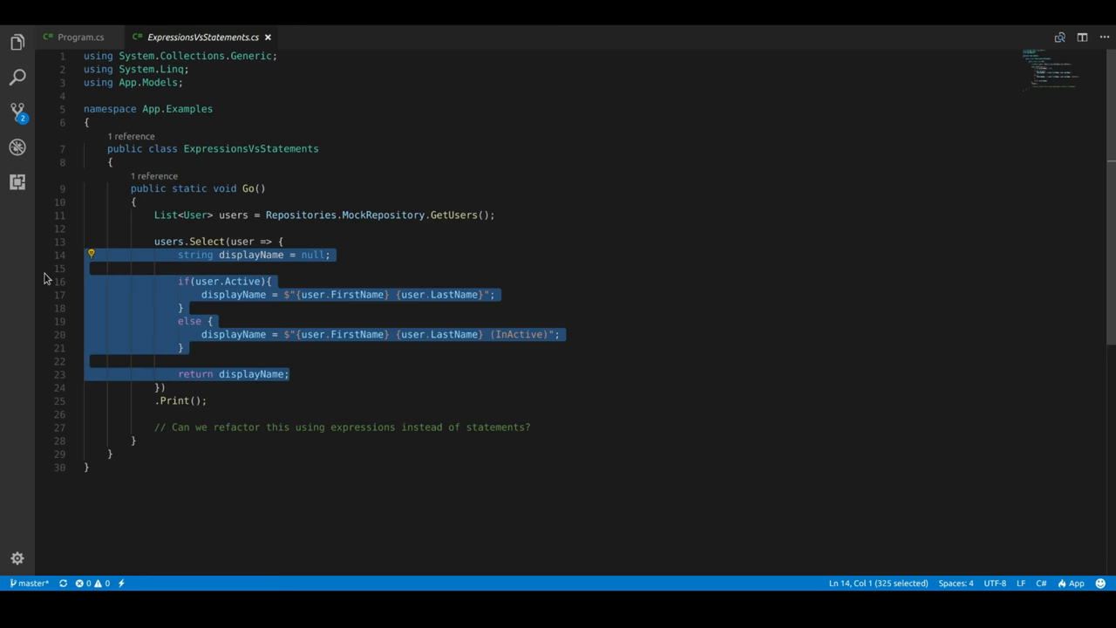
{"action": "key", "text": "ctrl+v"}
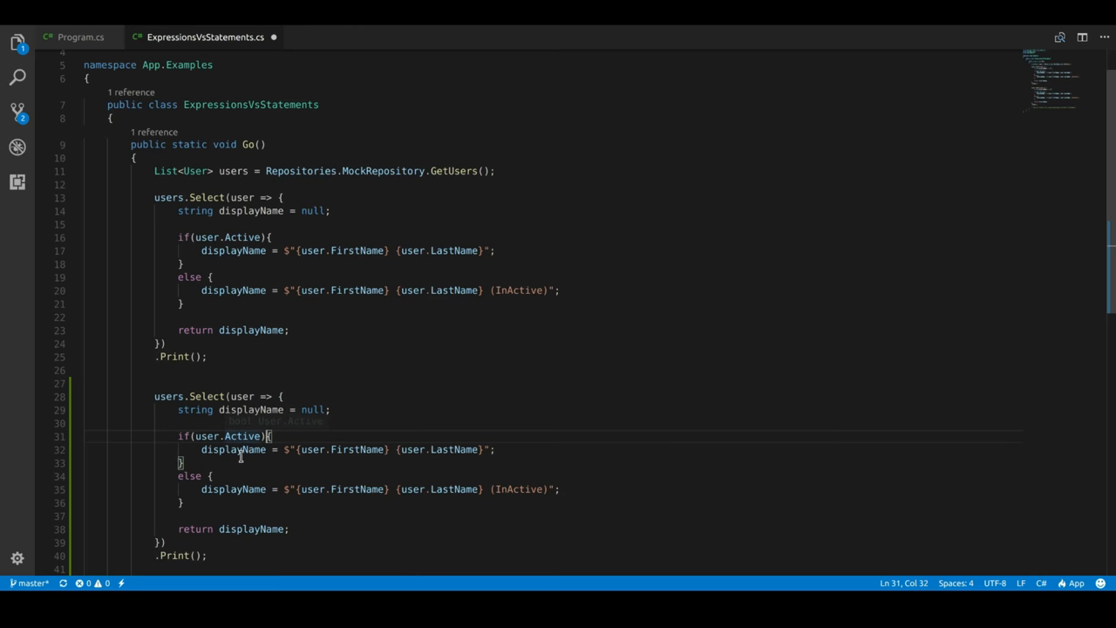
{"action": "double_click", "coordinate": [243, 436]}
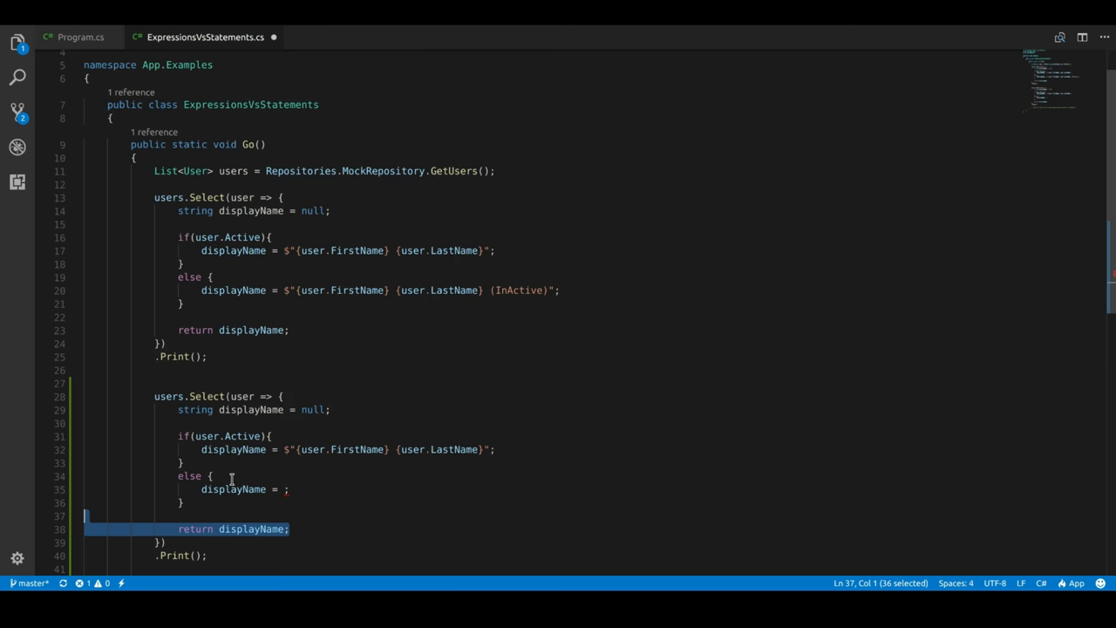
{"action": "key", "text": "Delete"}
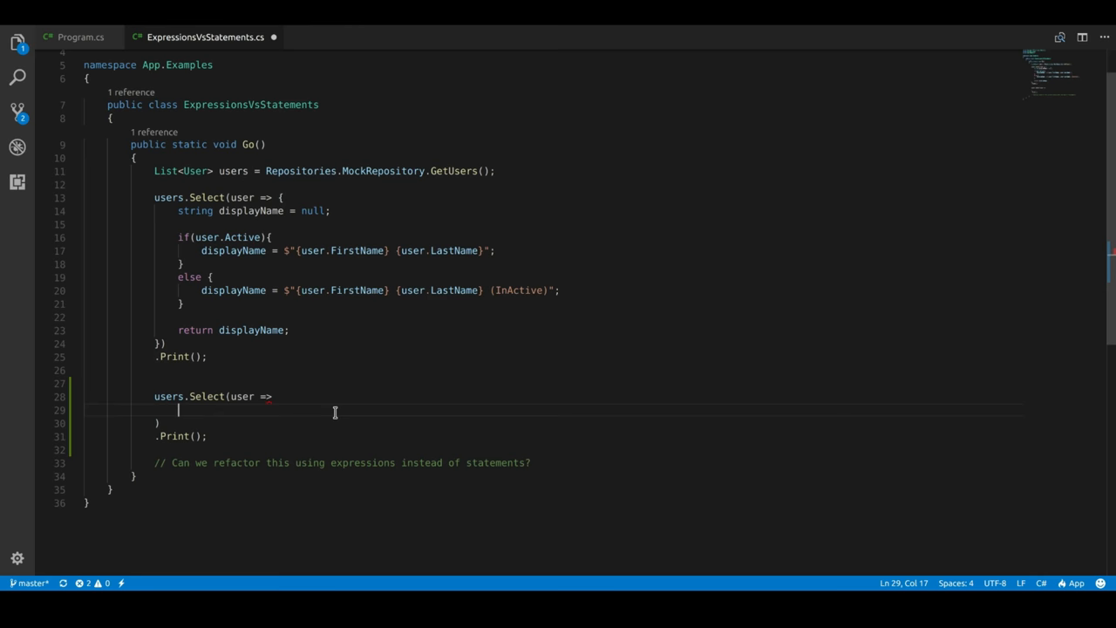
Step: Make the copied lambda return $"{user.FirstName} {user.LastName} (InActive)" and select InActive
{"action": "type", "text": "$\"{user.FirstName} {user.LastName} (InActive)\""}
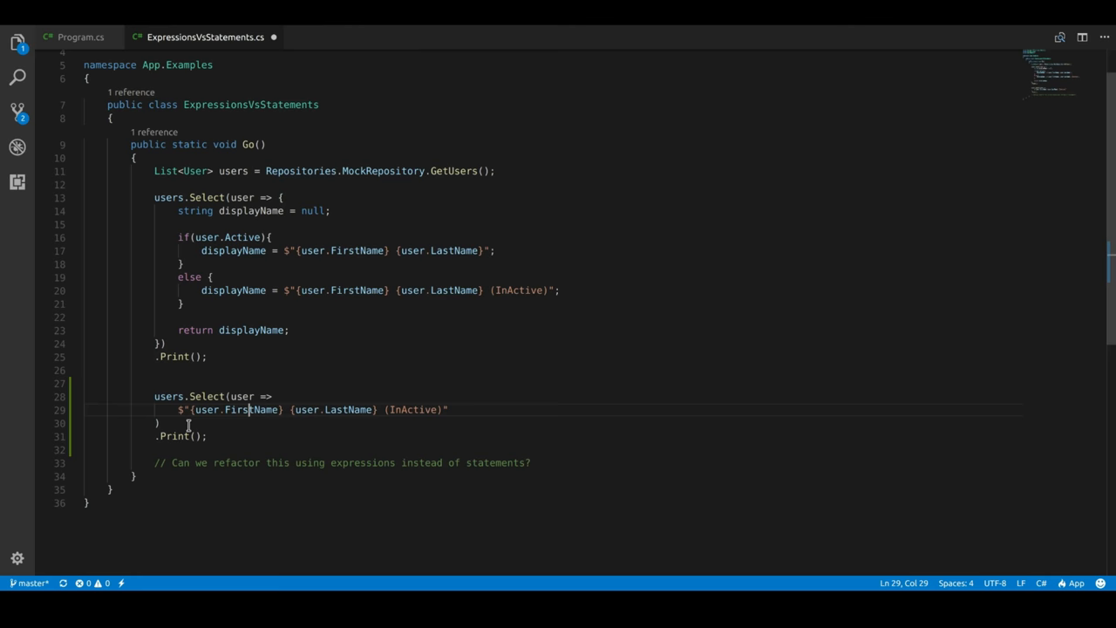
{"action": "double_click", "coordinate": [413, 409]}
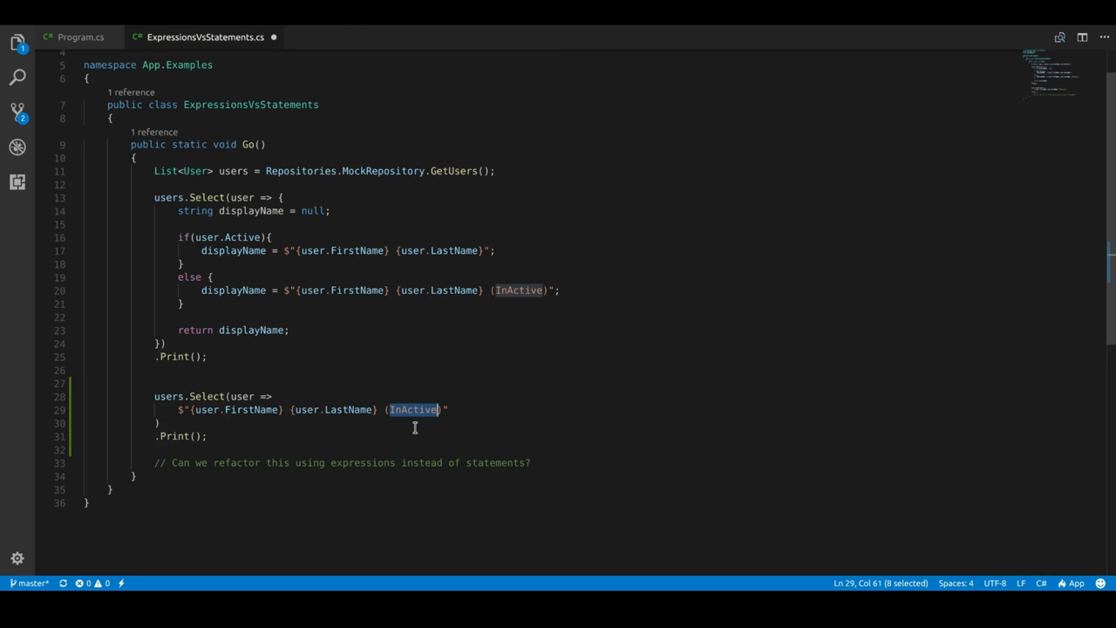
{"action": "mouse_move", "coordinate": [410, 425]}
{"action": "type", "text": "{"}
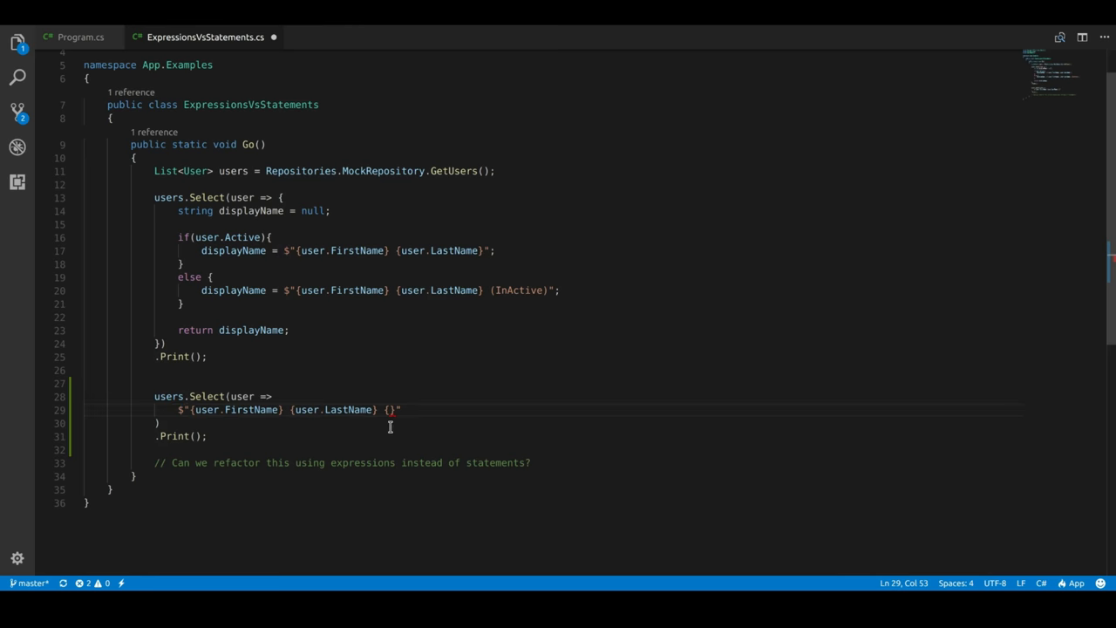
Step: Fill the braces with (user.Active ? "" : "(InActive)"), save, and run dotnet run
{"action": "type", "text": "("}
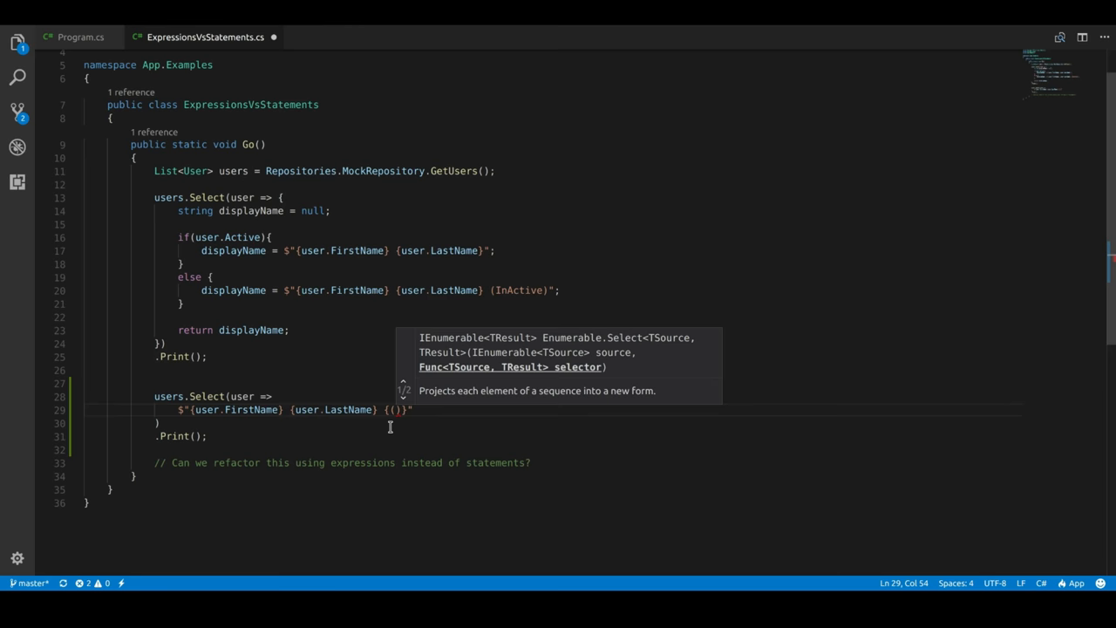
{"action": "type", "text": "user.Active ?"}
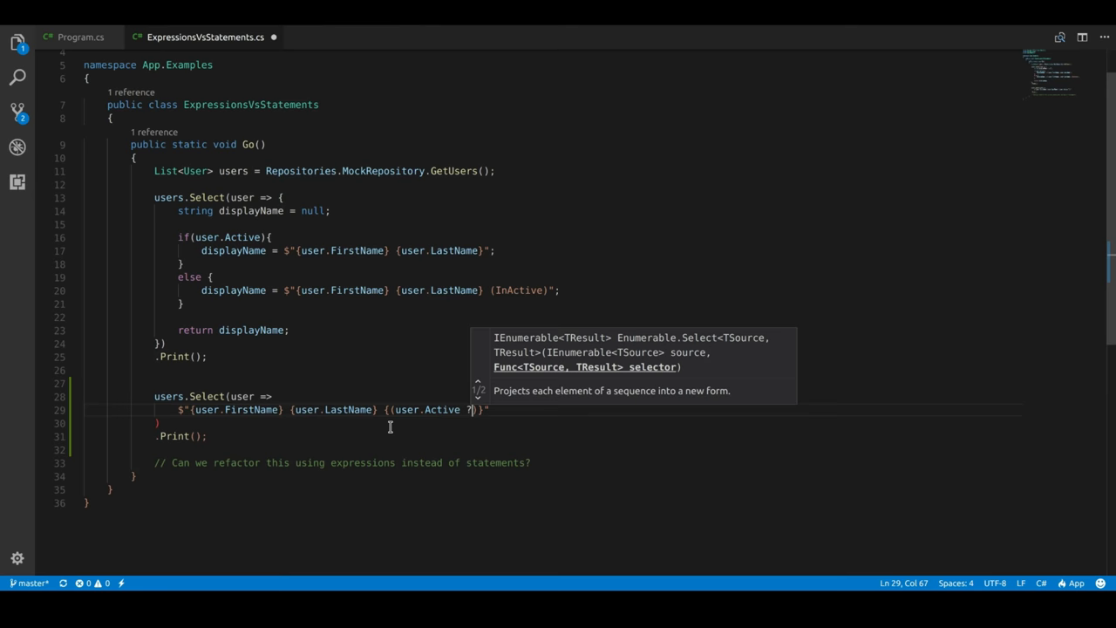
{"action": "type", "text": "? \"\" : \"(InAc"}
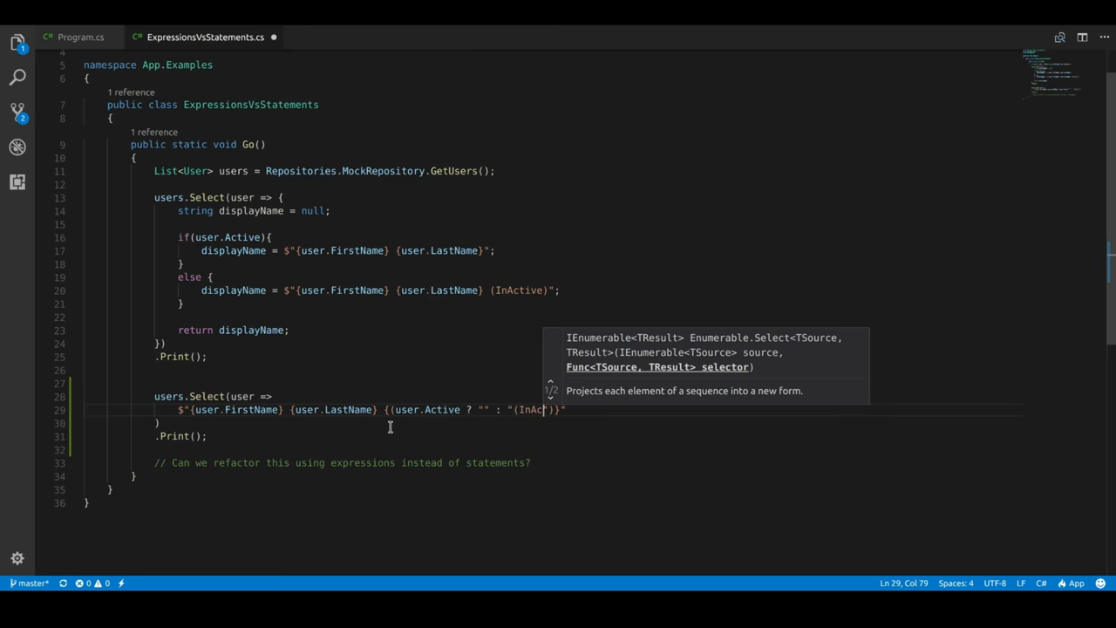
{"action": "type", "text": "tive"}
{"action": "type", "text": "dotnet run"}
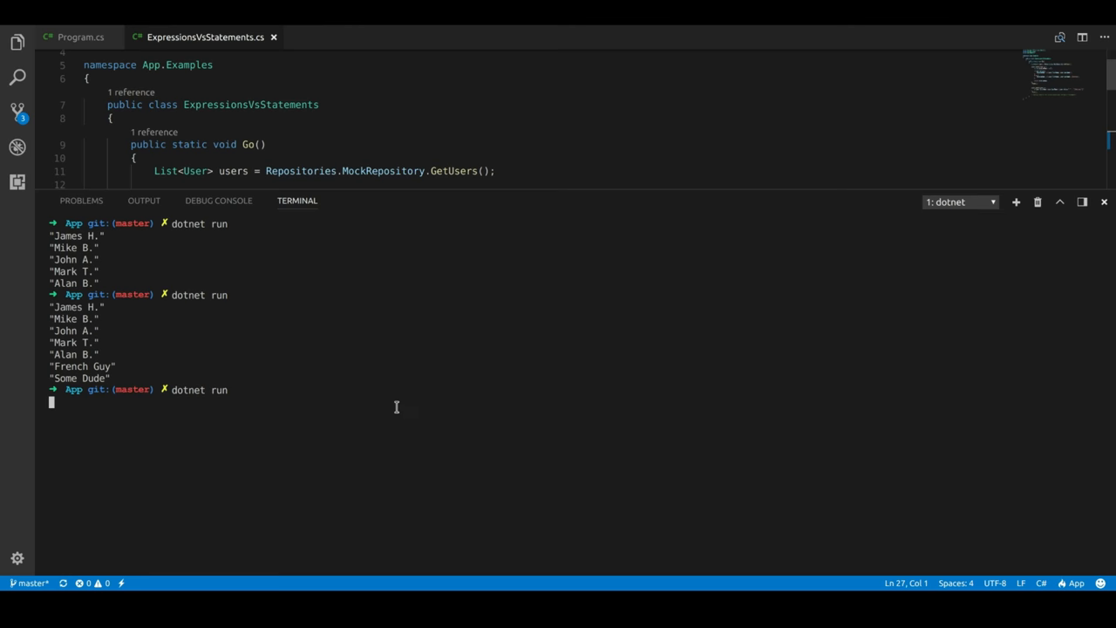
{"action": "left_click_drag", "start_coordinate": [488, 200], "coordinate": [488, 391]}
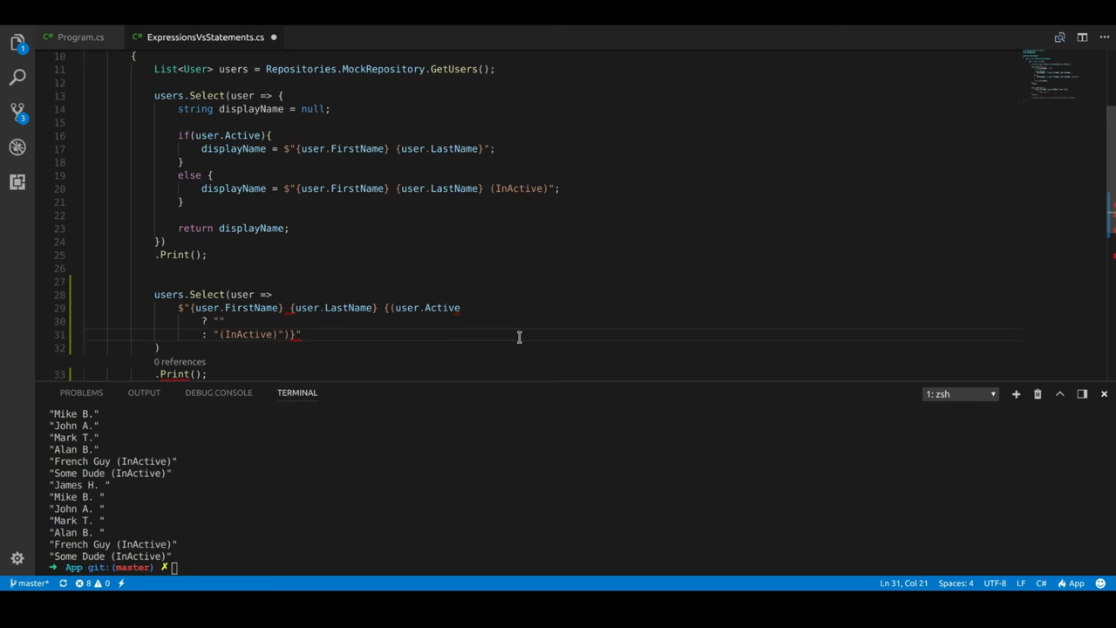
{"action": "mouse_move", "coordinate": [443, 307]}
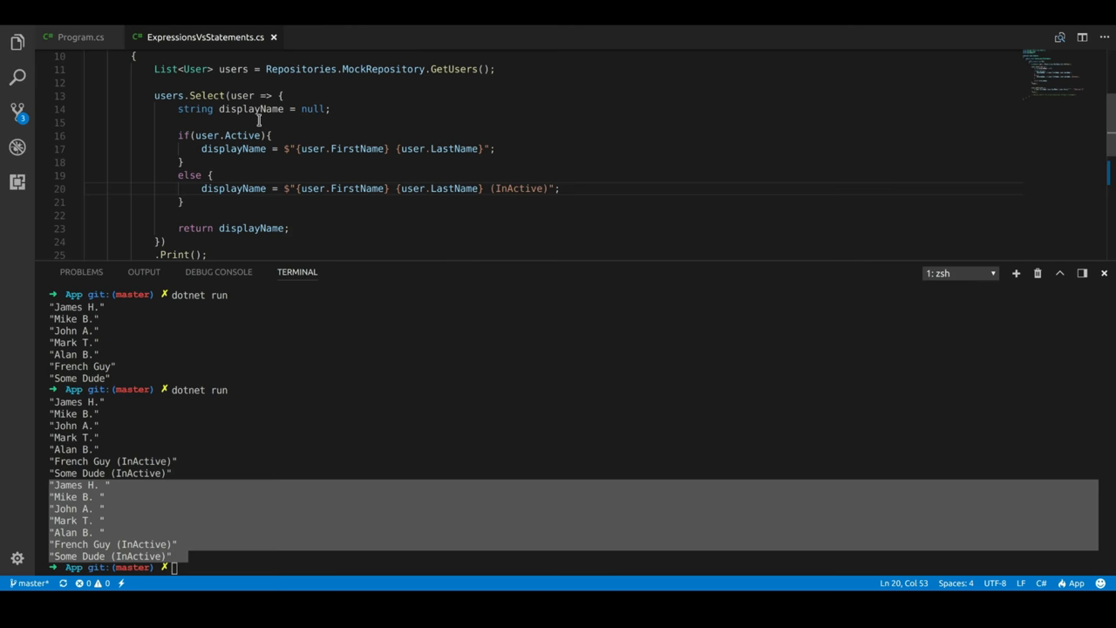
{"action": "double_click", "coordinate": [251, 108]}
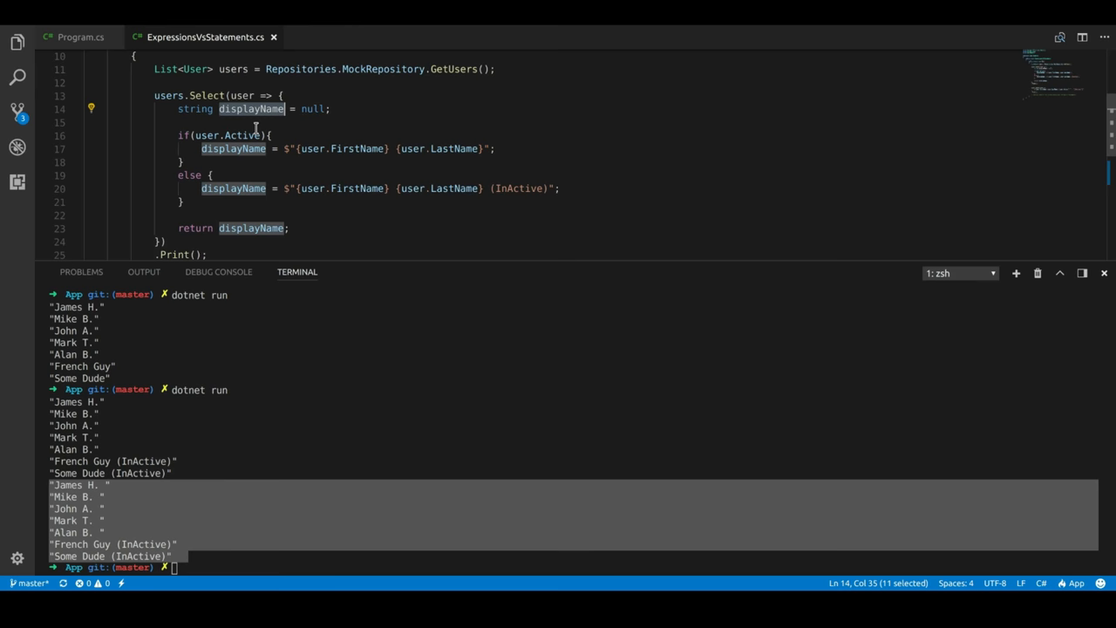